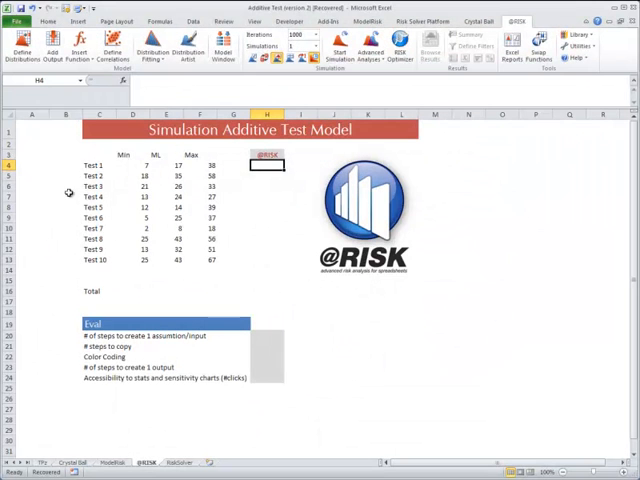
Check Test 1's most likely and maximum values, then return to input cell H4
click(166, 164)
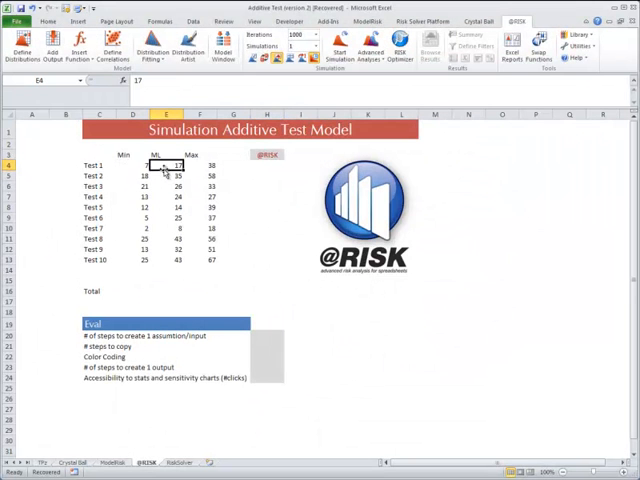
click(200, 164)
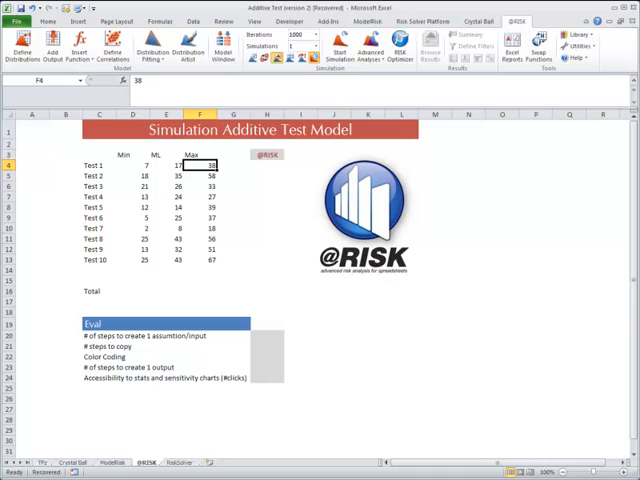
click(267, 164)
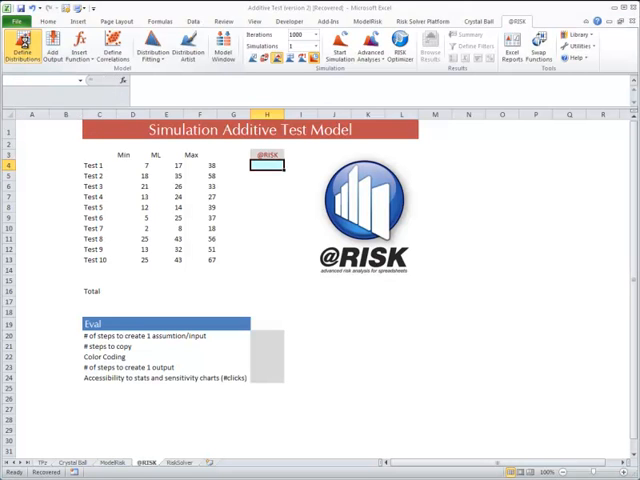
Define a triangular distribution for H4, using D4 as Min and E4 as Most Likely
click(16, 45)
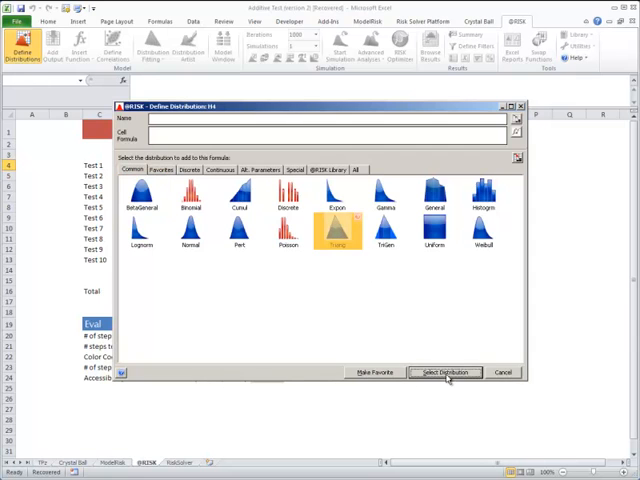
click(444, 372)
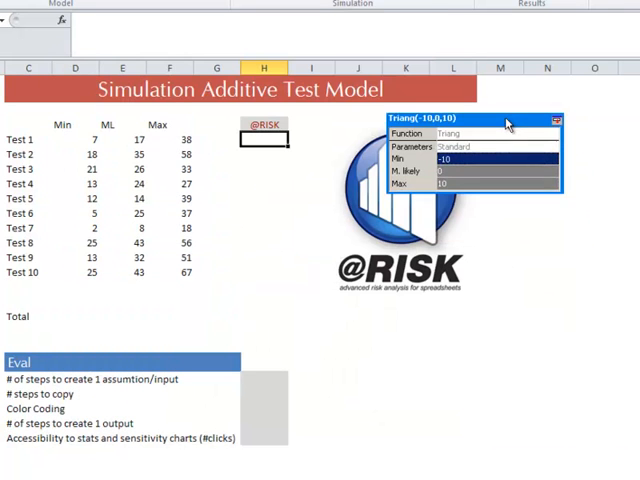
click(75, 139)
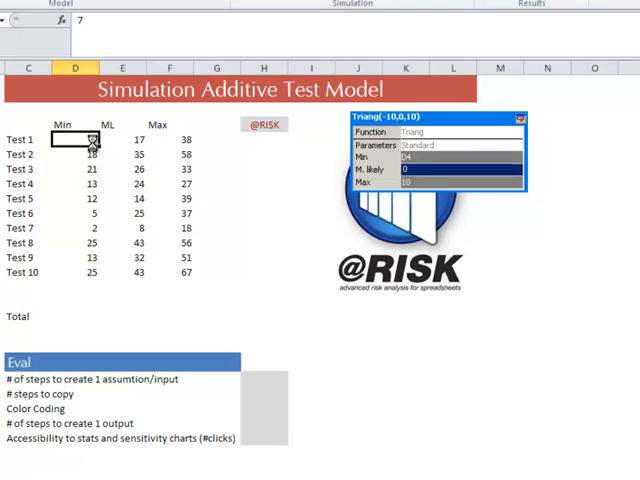
click(169, 139)
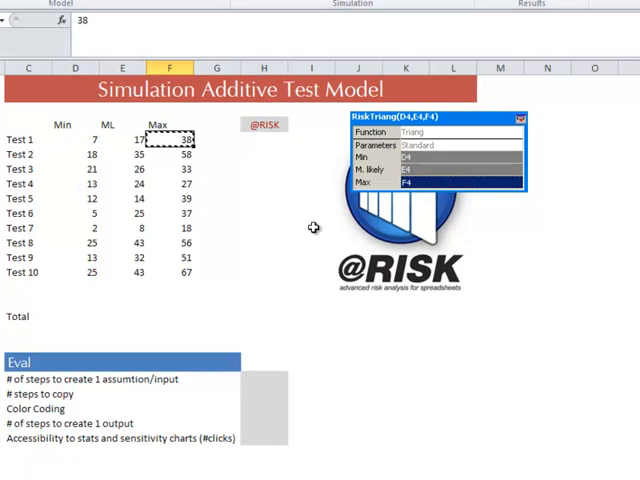
mouse_move(307, 221)
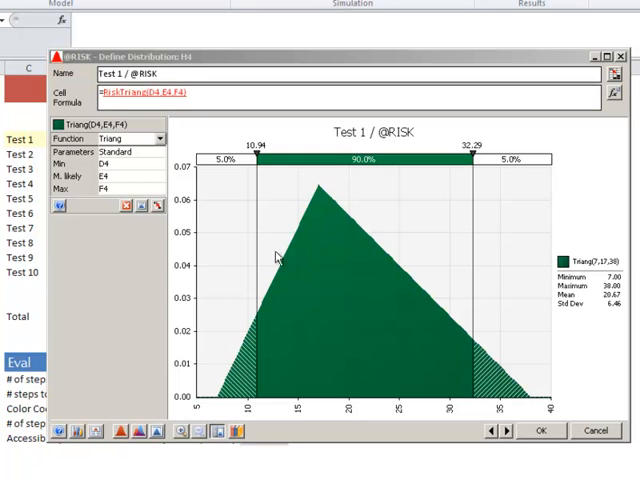
mouse_move(213, 162)
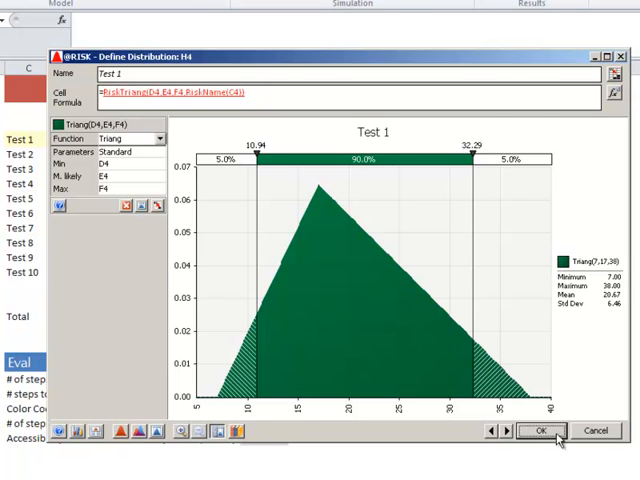
Confirm Test 1's named RiskTriang input so H4 shows 20.6667
click(540, 430)
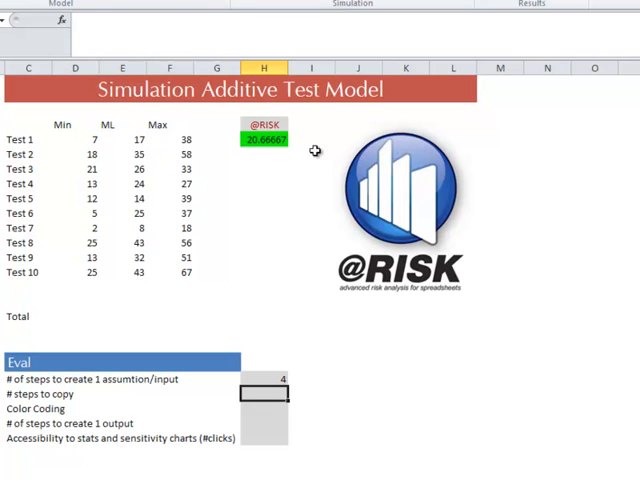
Copy Test 1's input down to Test 10, confirm the copy score, and start =SUM in H16
drag(264, 141, 264, 283)
text(1)
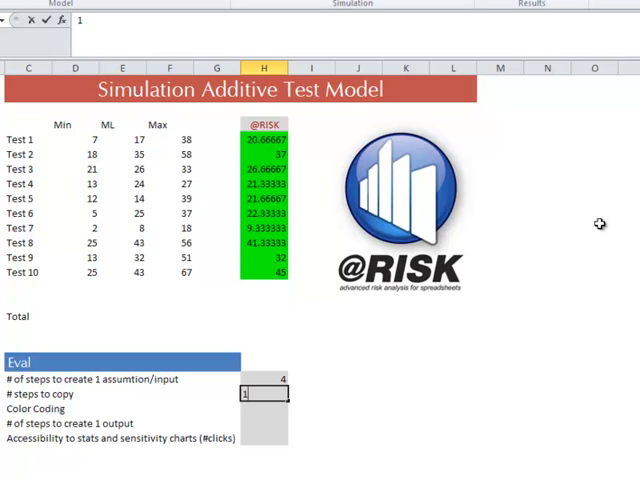
key(Return)
text(0)
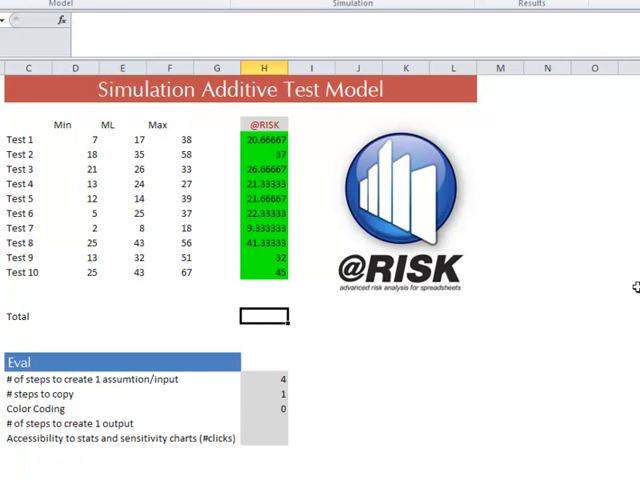
text(=)
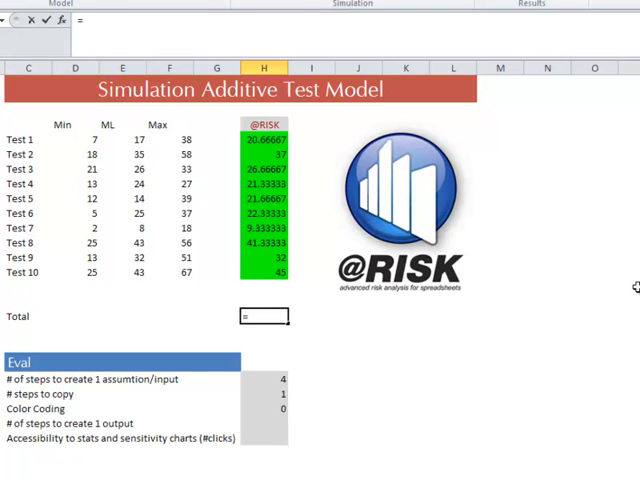
text(=sum()
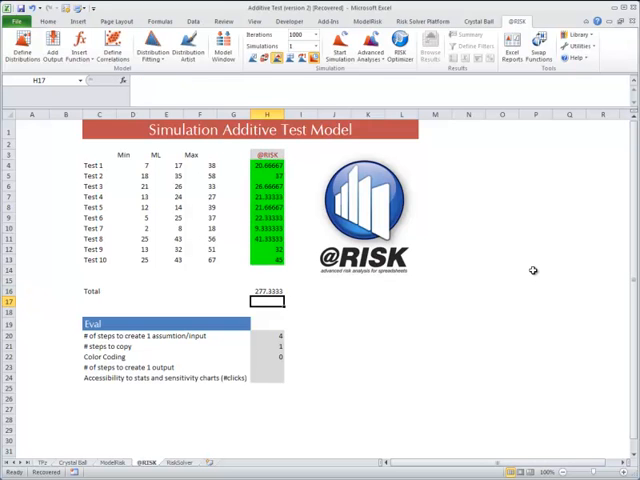
click(266, 291)
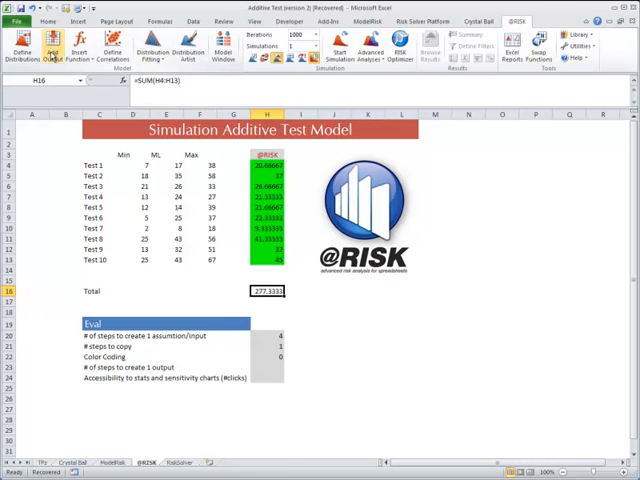
click(50, 45)
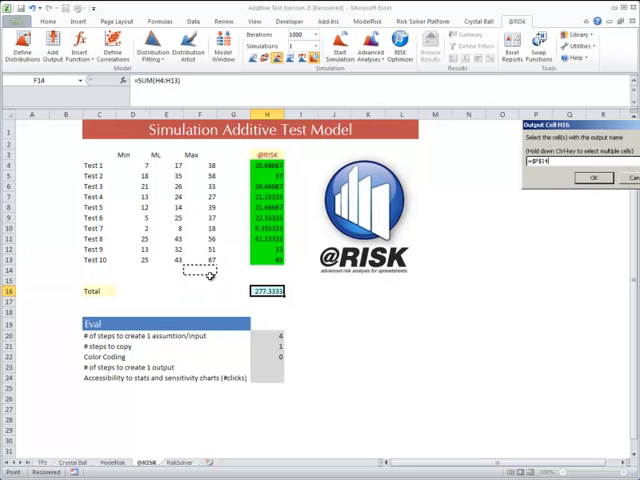
click(267, 290)
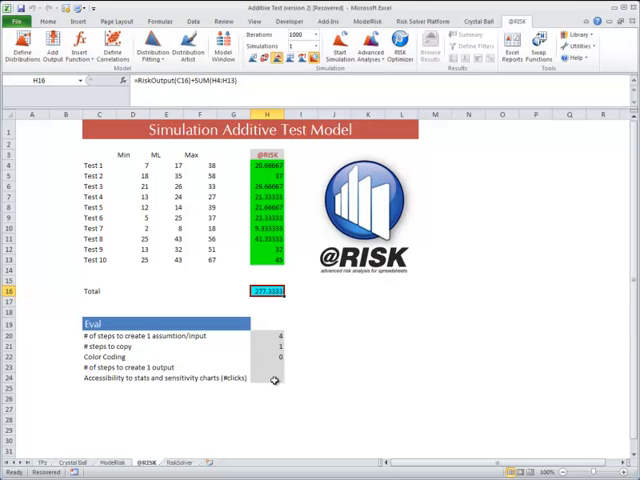
click(266, 377)
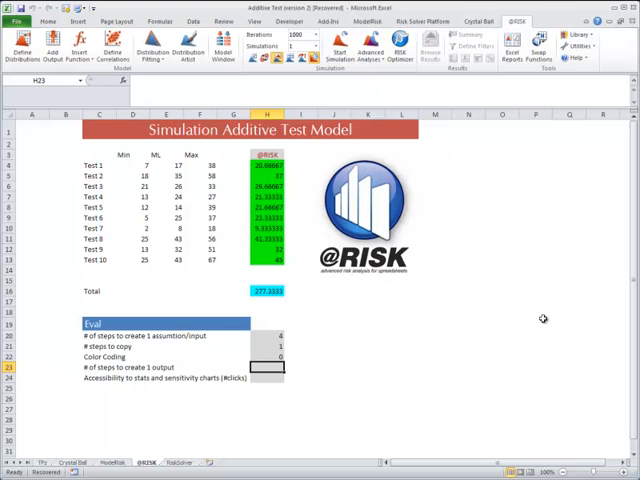
click(268, 377)
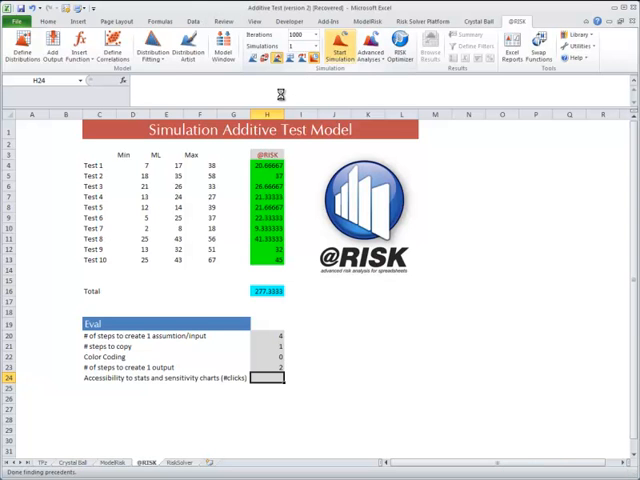
click(340, 49)
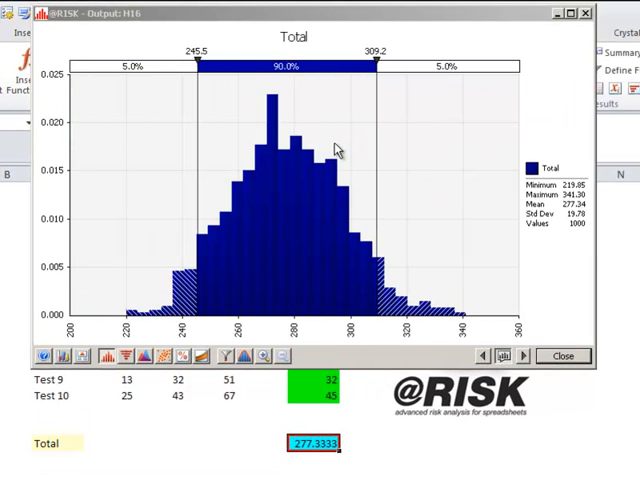
mouse_move(326, 78)
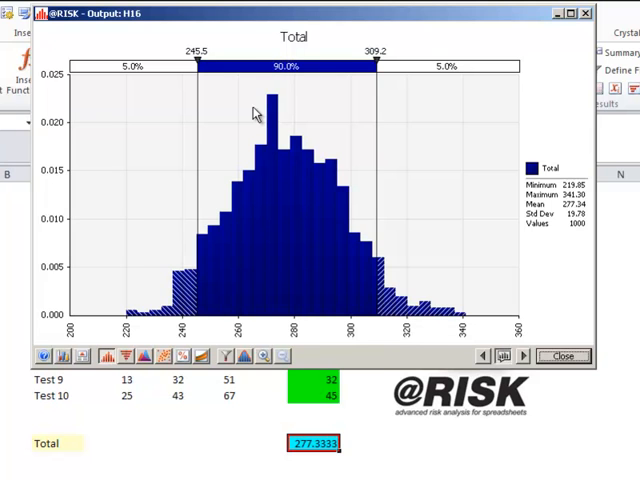
mouse_move(162, 66)
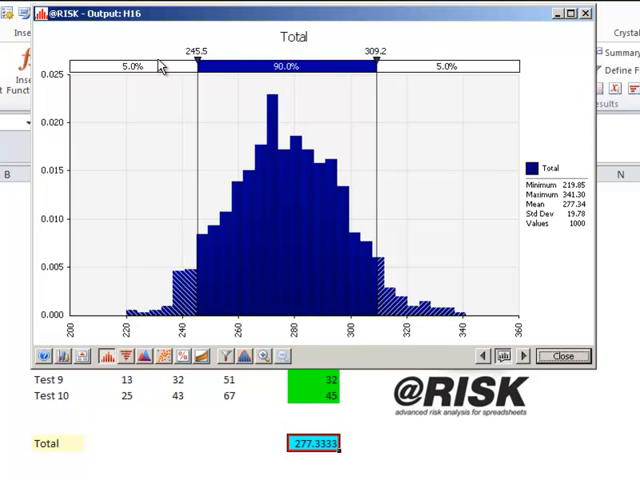
mouse_move(310, 232)
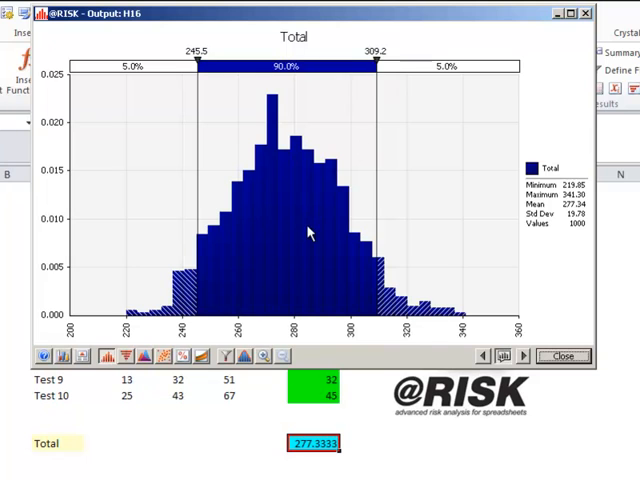
mouse_move(165, 335)
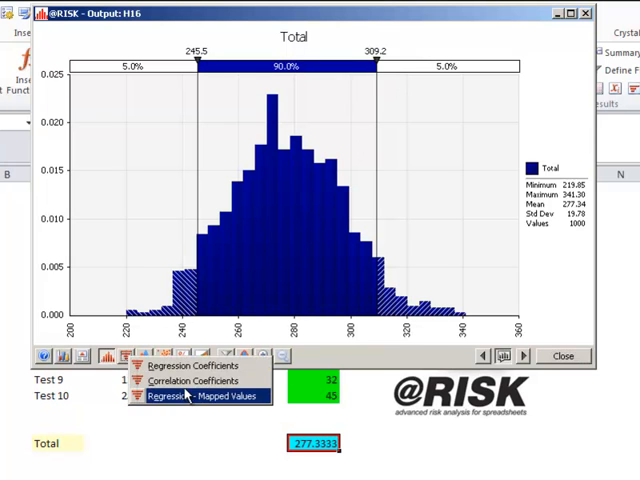
Switch Total's output graph to a Spearman correlation coefficients tornado chart
click(188, 381)
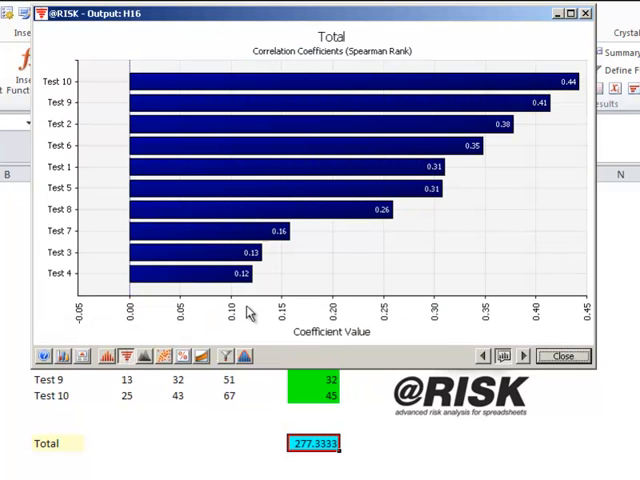
mouse_move(62, 76)
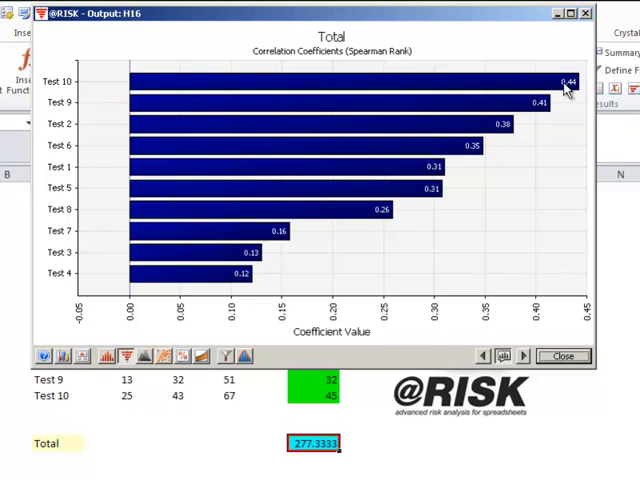
mouse_move(52, 82)
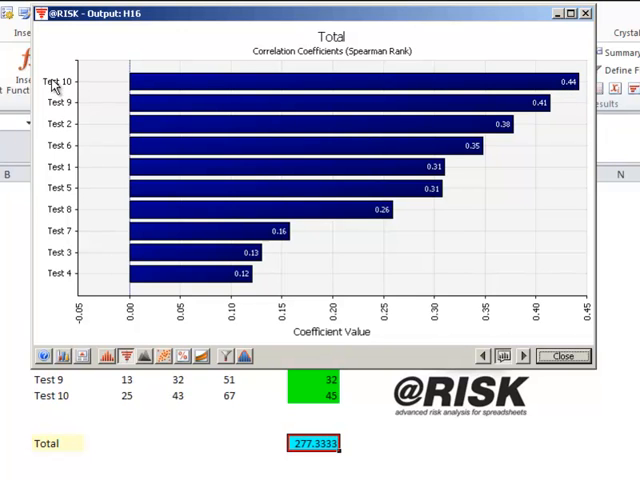
mouse_move(43, 216)
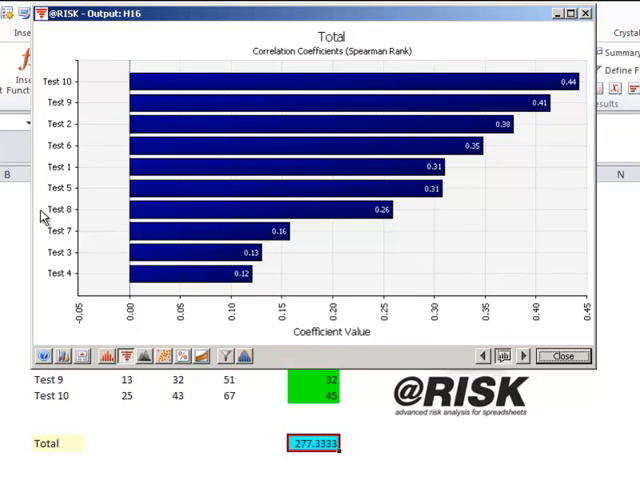
mouse_move(567, 104)
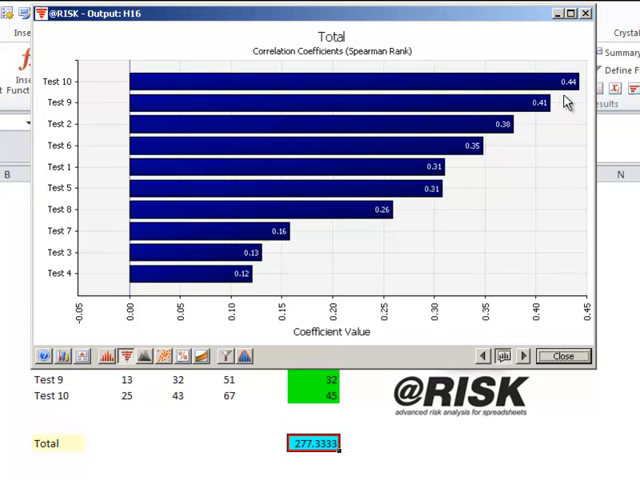
mouse_move(463, 148)
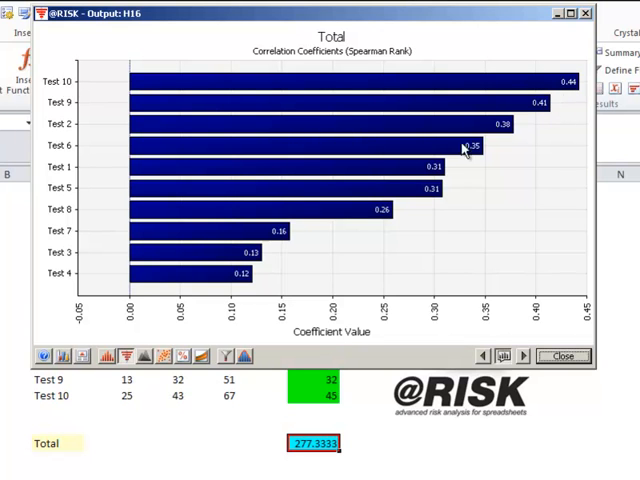
mouse_move(322, 300)
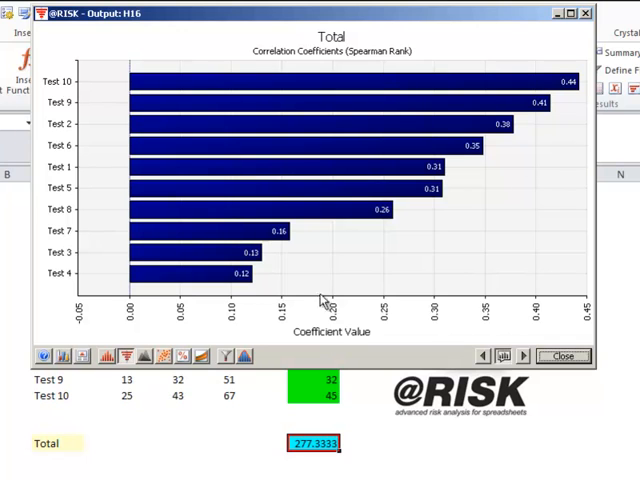
click(183, 355)
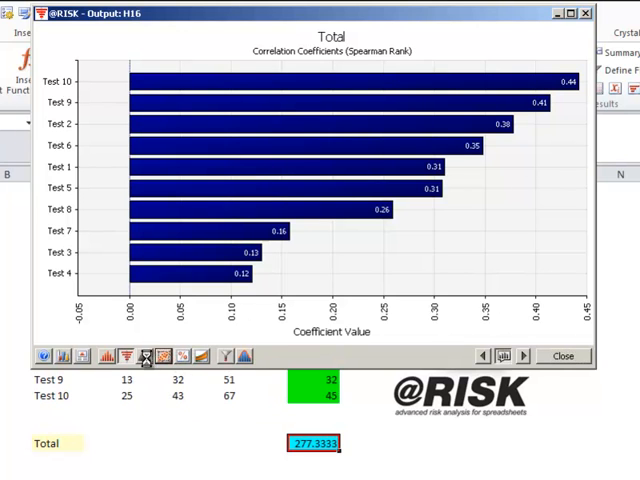
click(563, 355)
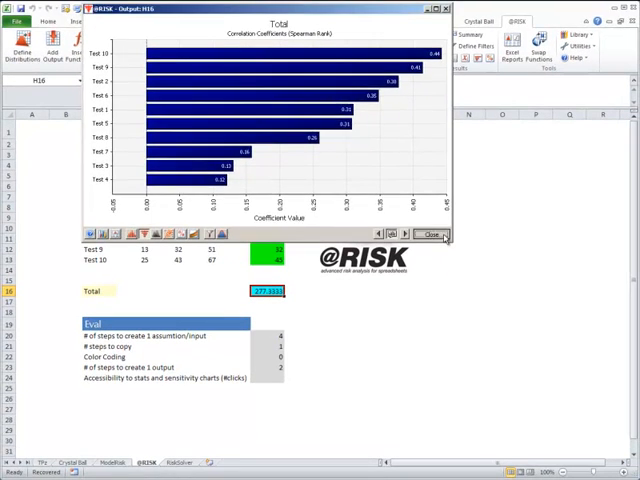
Close the Total output chart and scroll through the detailed statistics table
click(428, 233)
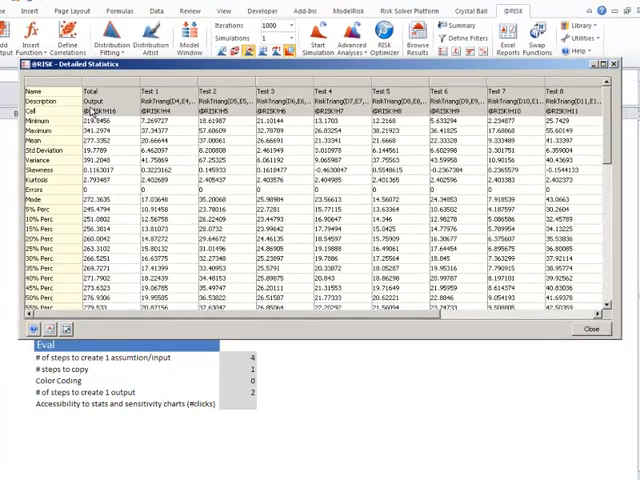
scroll(down, 3)
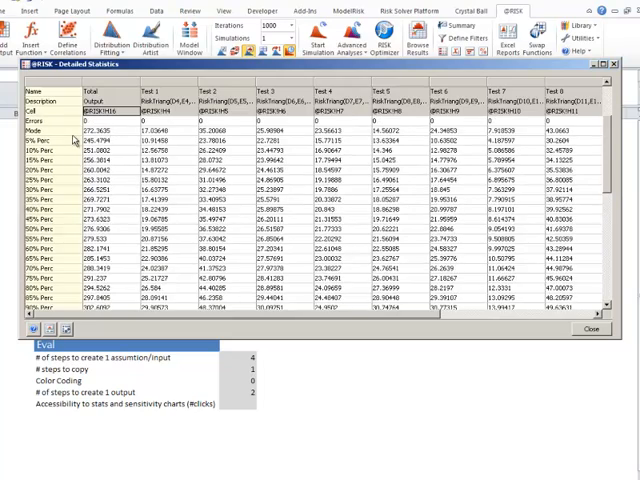
scroll(down, 3)
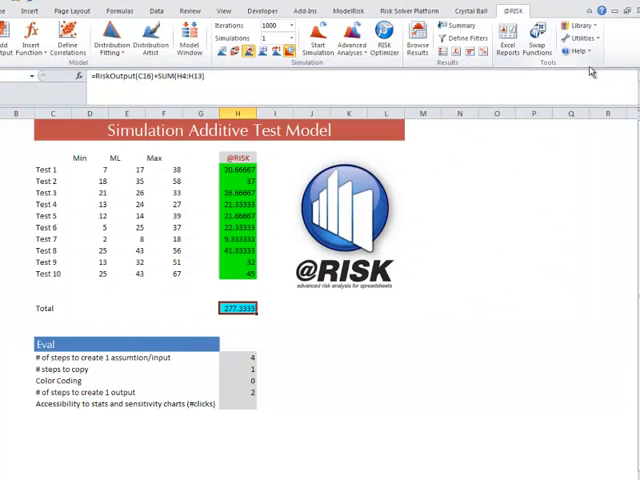
mouse_move(470, 52)
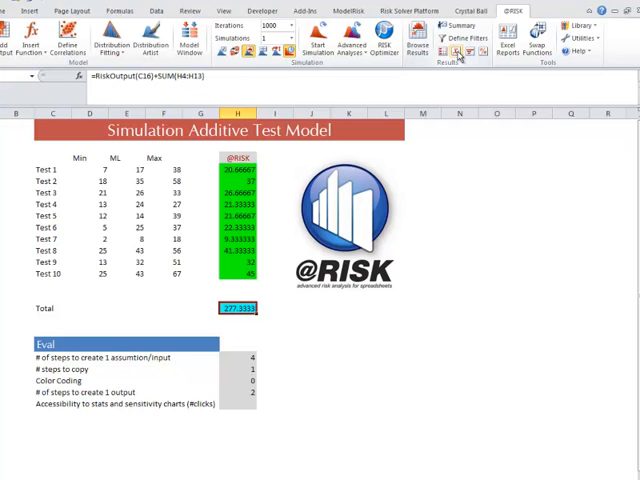
Reopen and close Total's sensitivity chart, then score accessibility as 3 in H24
click(404, 40)
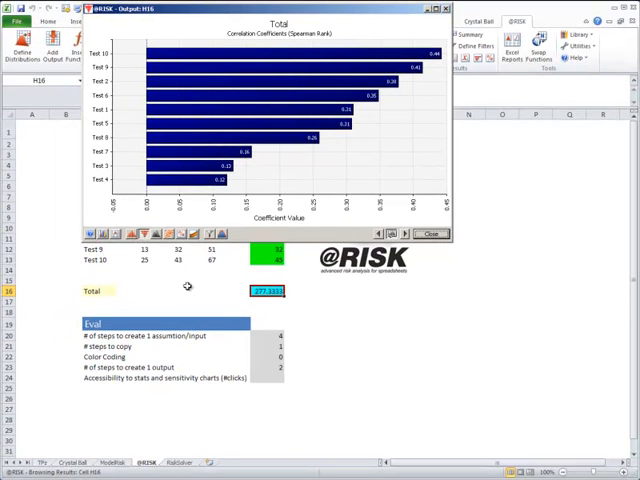
click(429, 233)
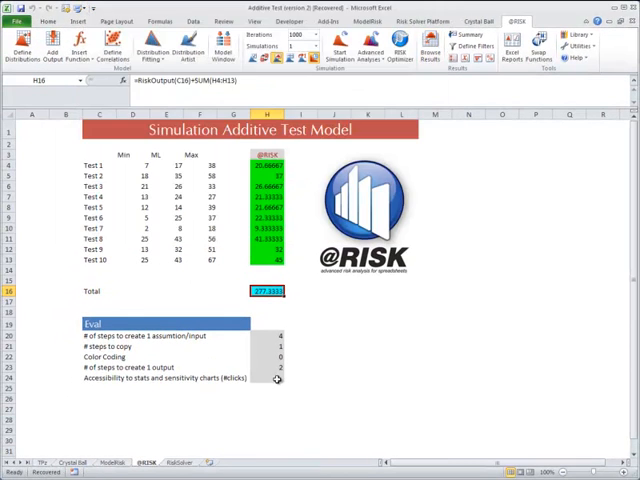
click(267, 378)
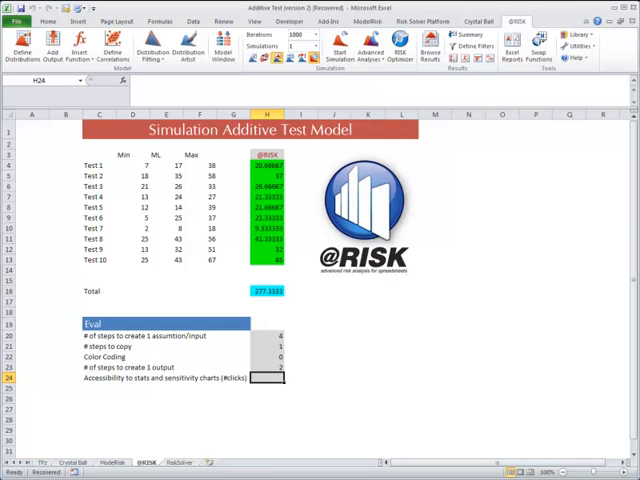
click(268, 385)
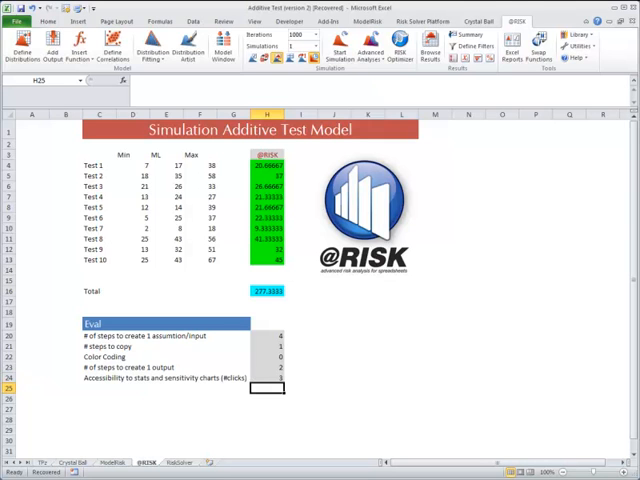
click(432, 345)
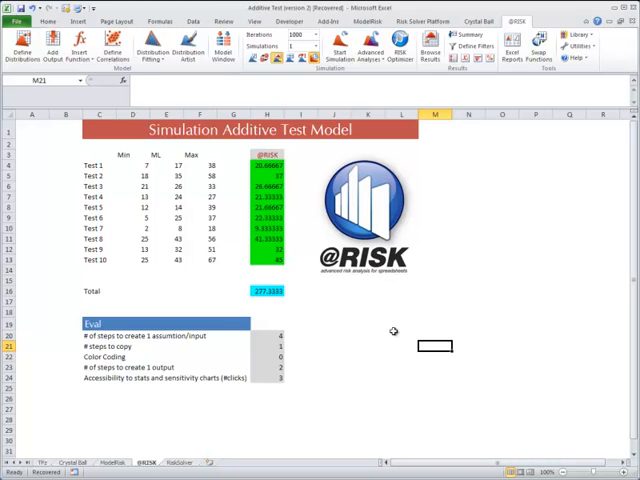
mouse_move(302, 208)
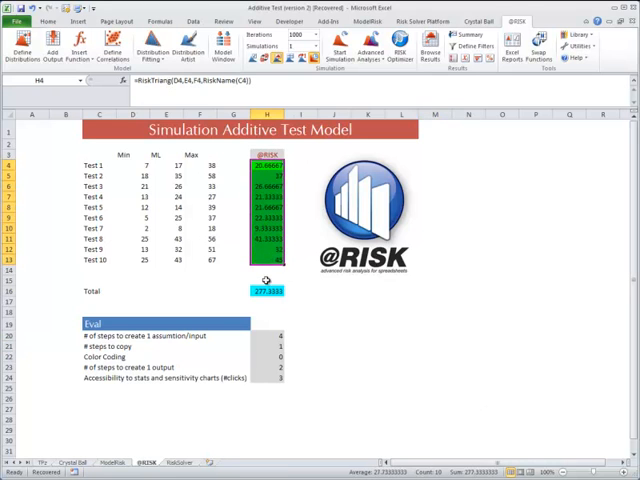
click(268, 291)
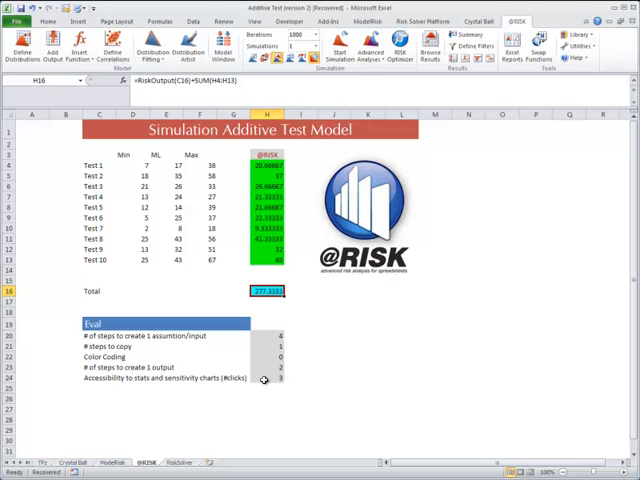
click(267, 379)
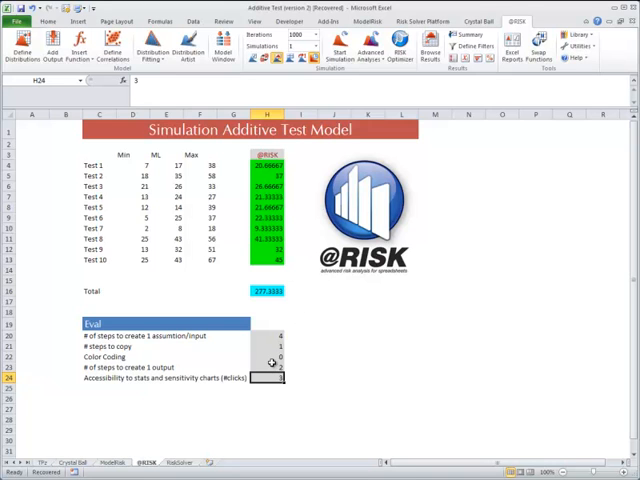
mouse_move(155, 446)
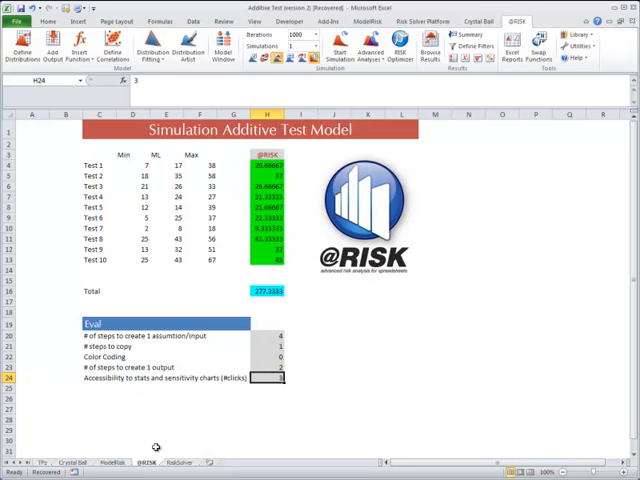
mouse_move(248, 360)
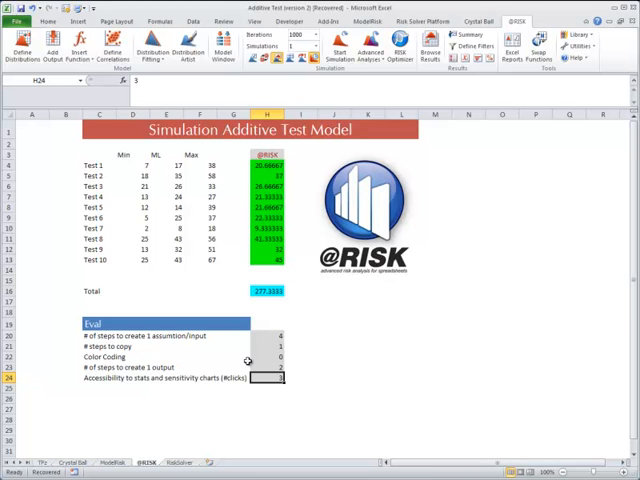